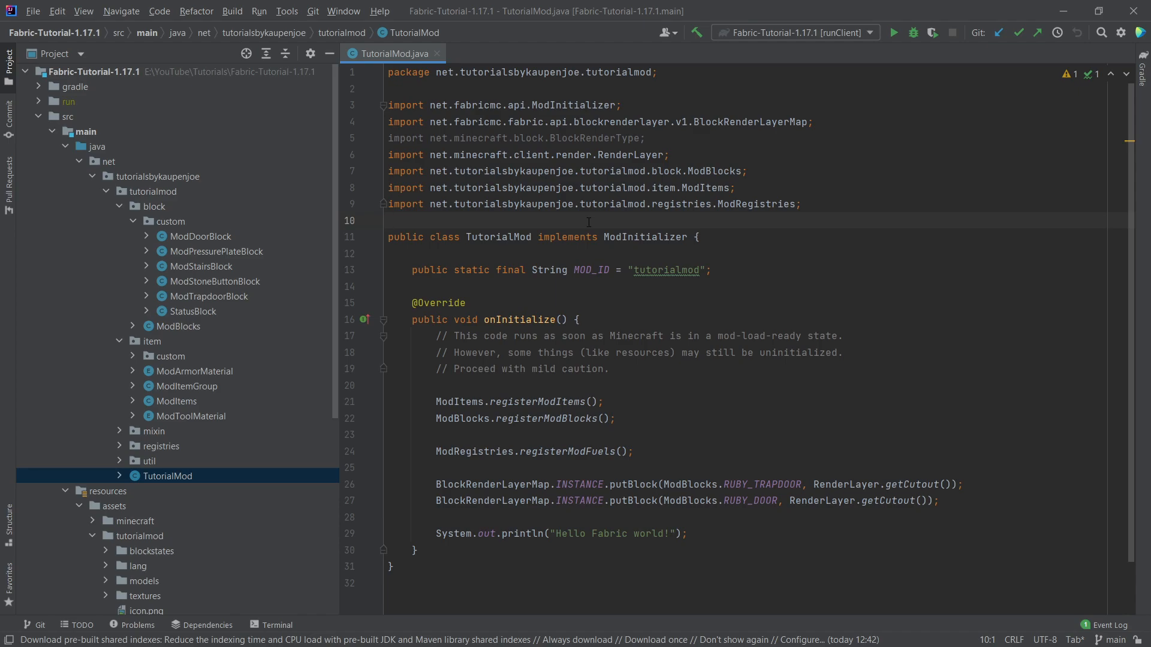
Step: Add RUBY_HORSE_ARMOR registered as "ruby_horse_armor" with HorseArmorItem(7, "ruby") in ModItems
left_click(391, 220)
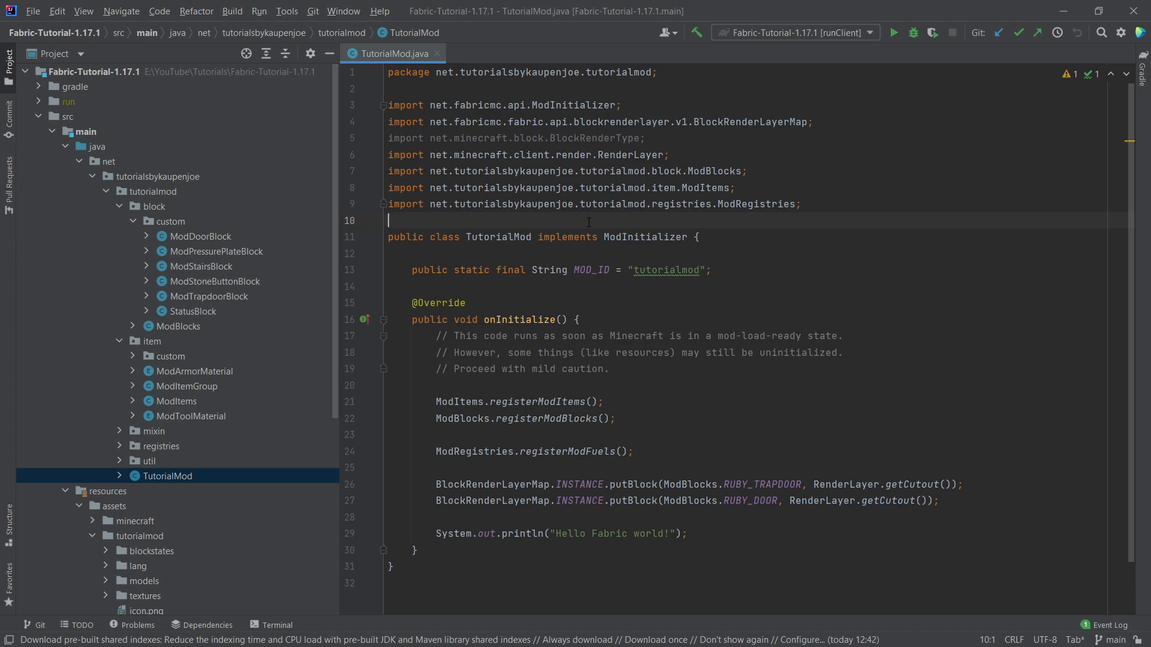
scroll("down", 3)
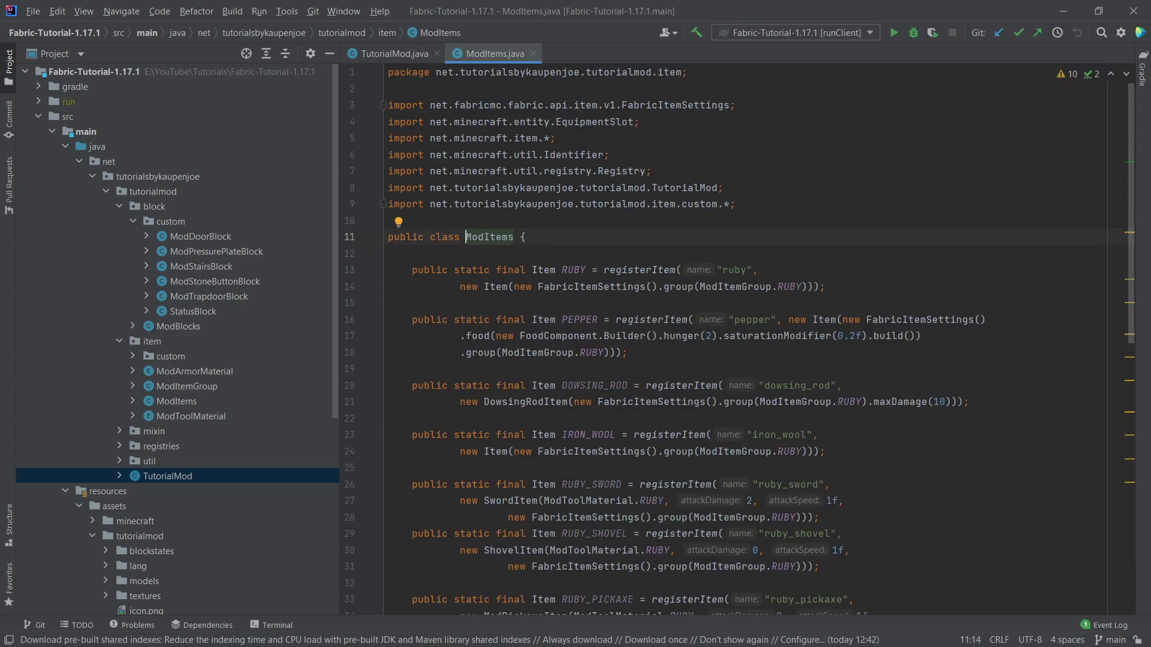
scroll("down", 3)
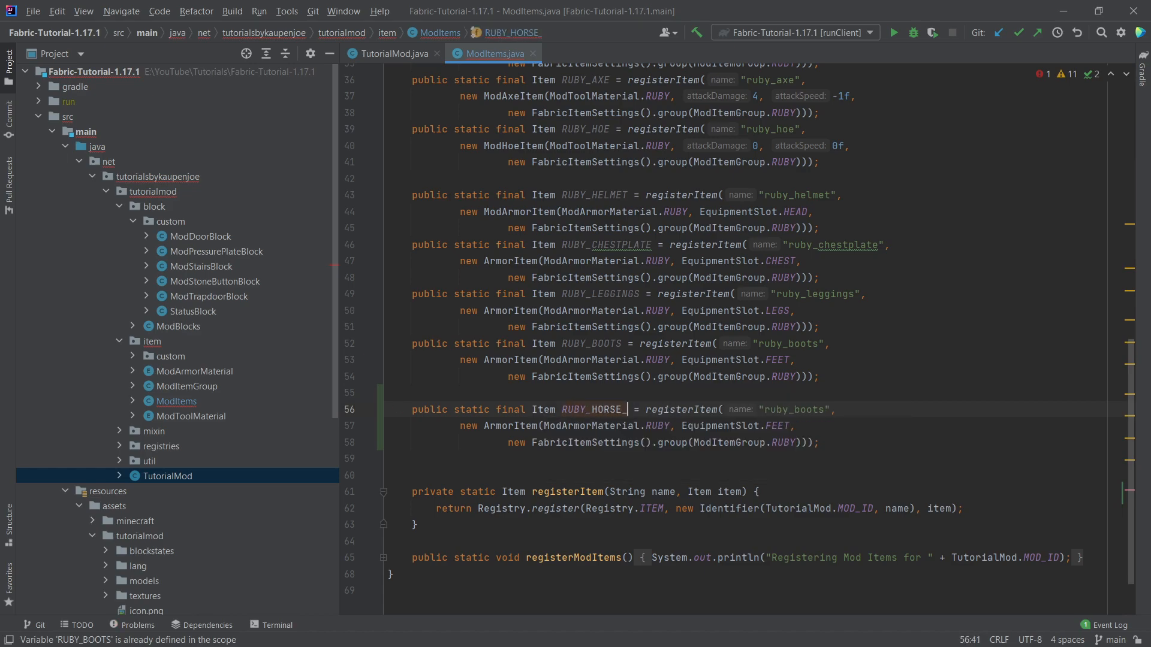
type("ARMOR")
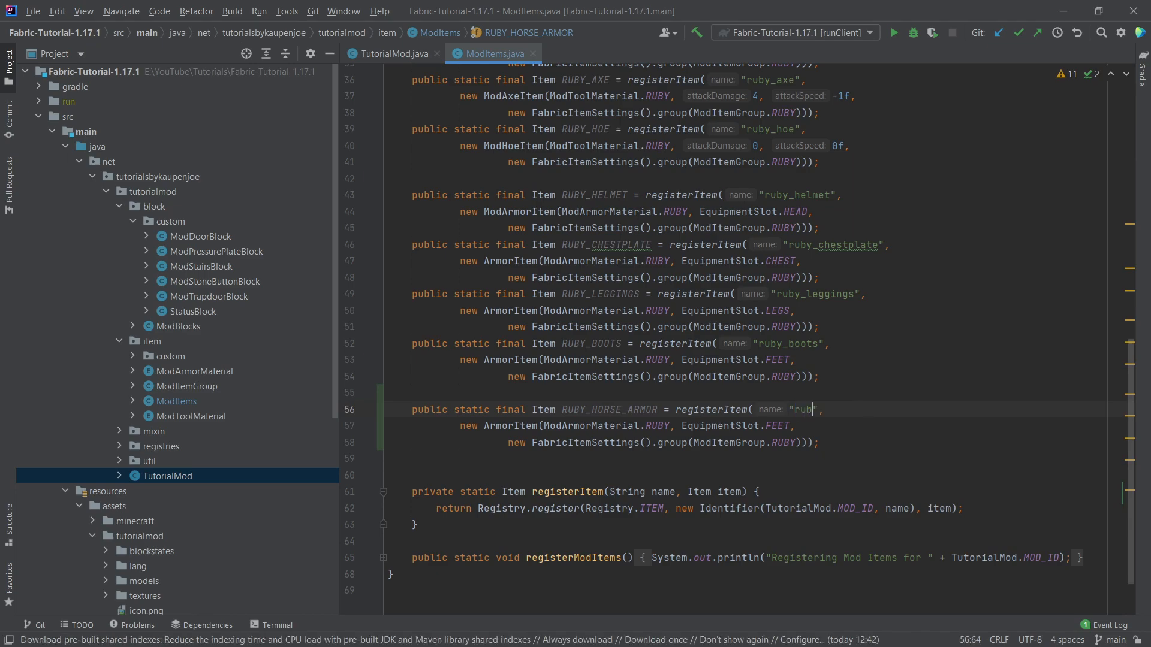
type("y_horse_armor")
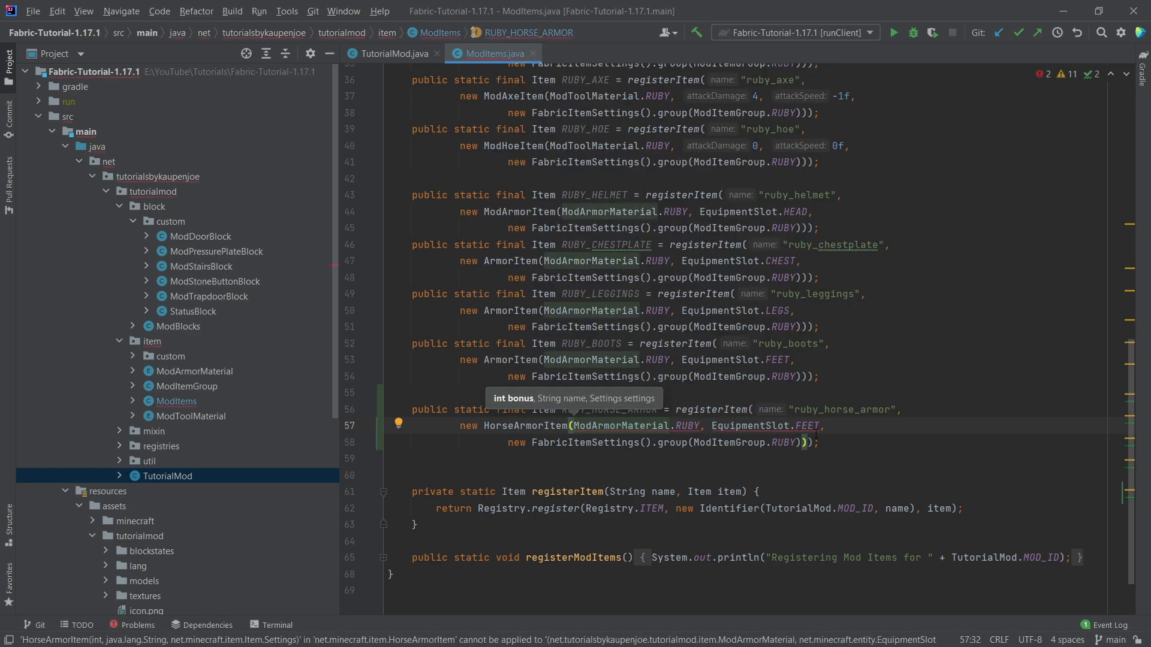
left_click_drag(574, 425, 822, 425)
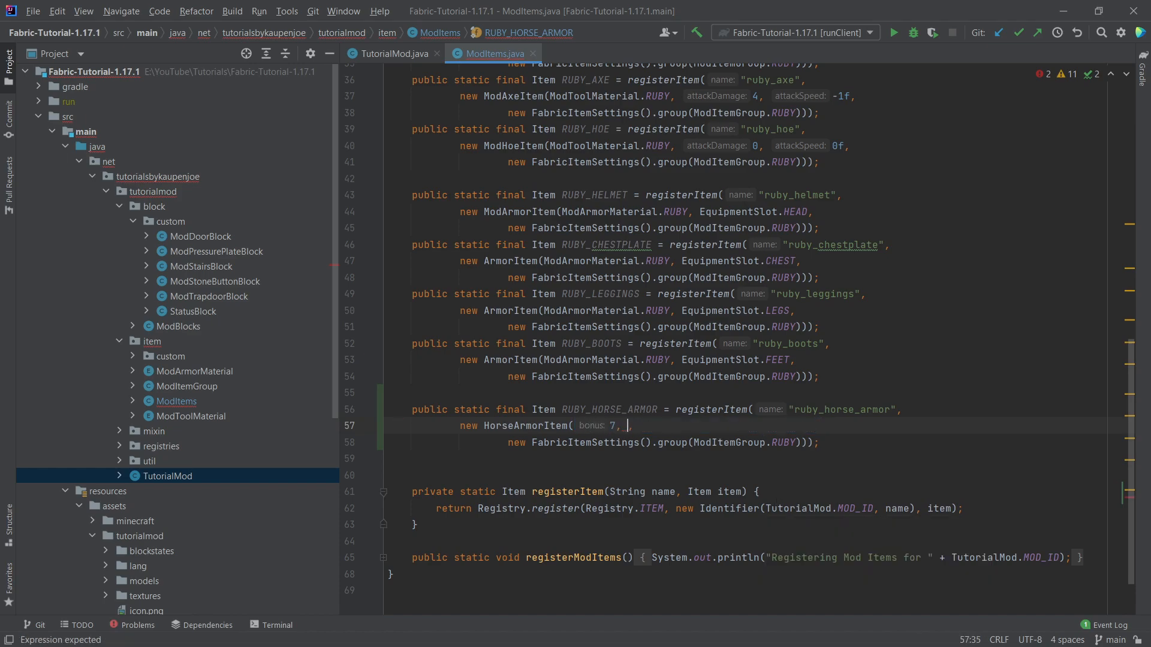
type("\"")
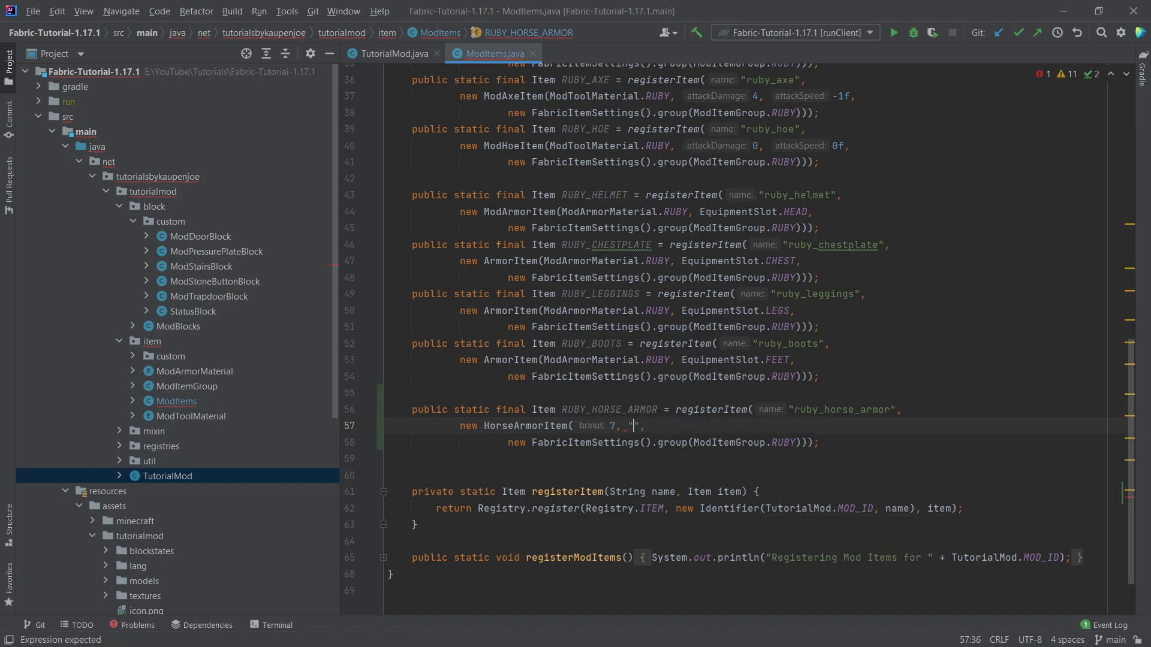
type("name: \"ruby\"")
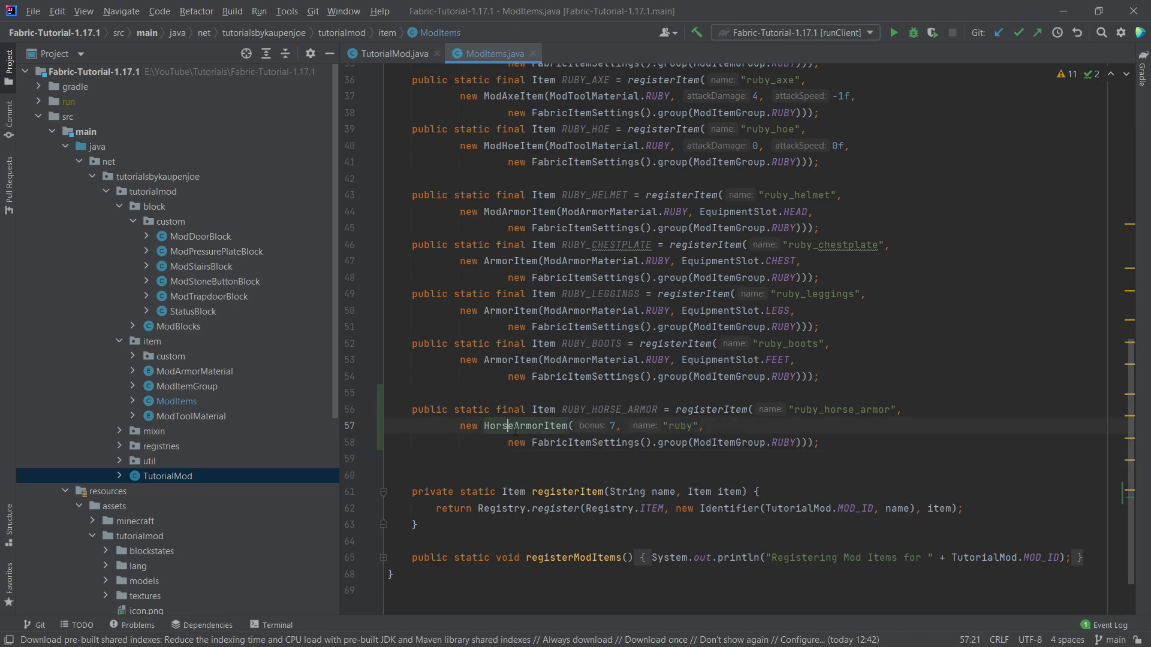
Step: View HorseArmorItem's source showing textures/entity/horse/armor/horse_armor_<name>.png, and expand minecraft's armor textures
left_click(503, 426)
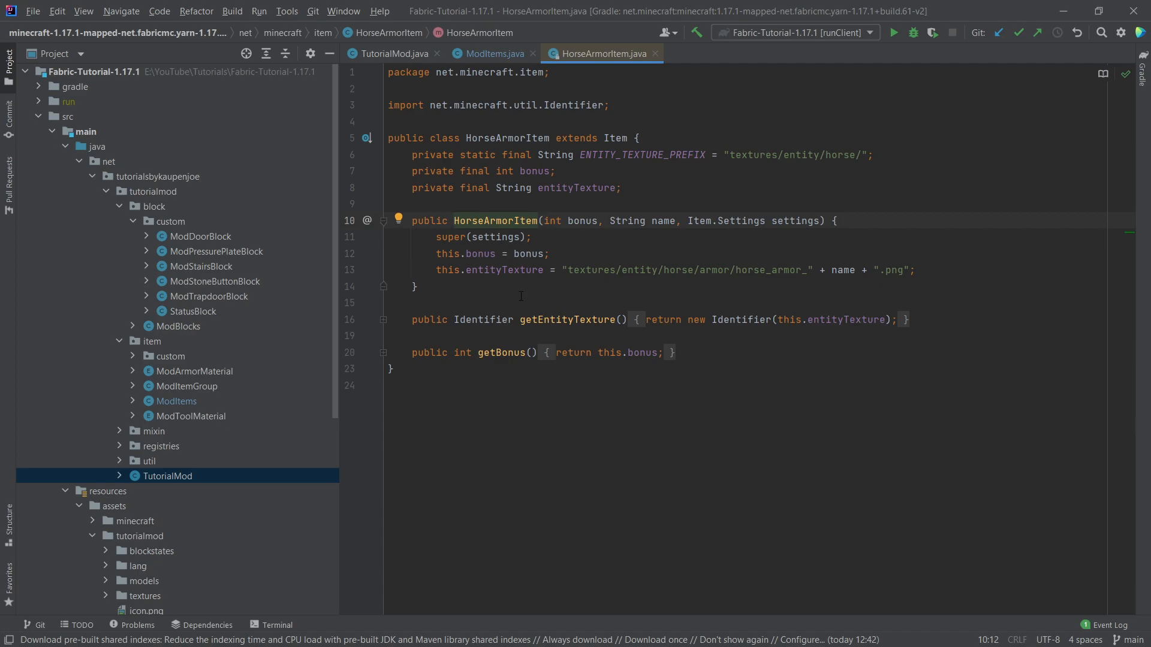
left_click(916, 269)
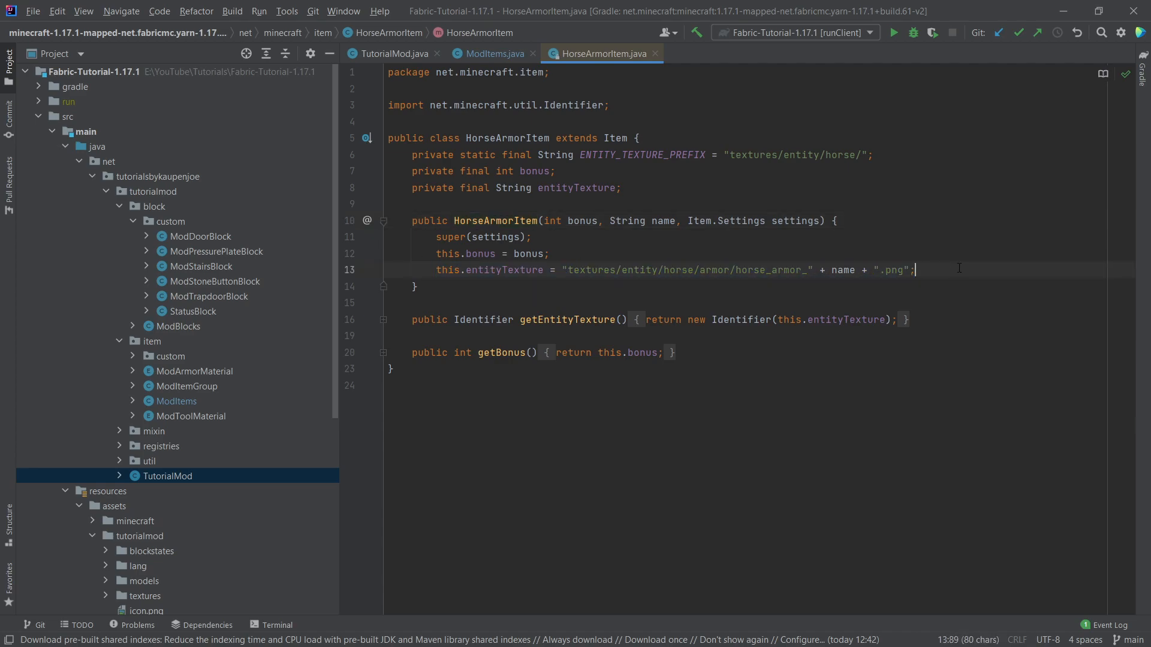
mouse_move(593, 277)
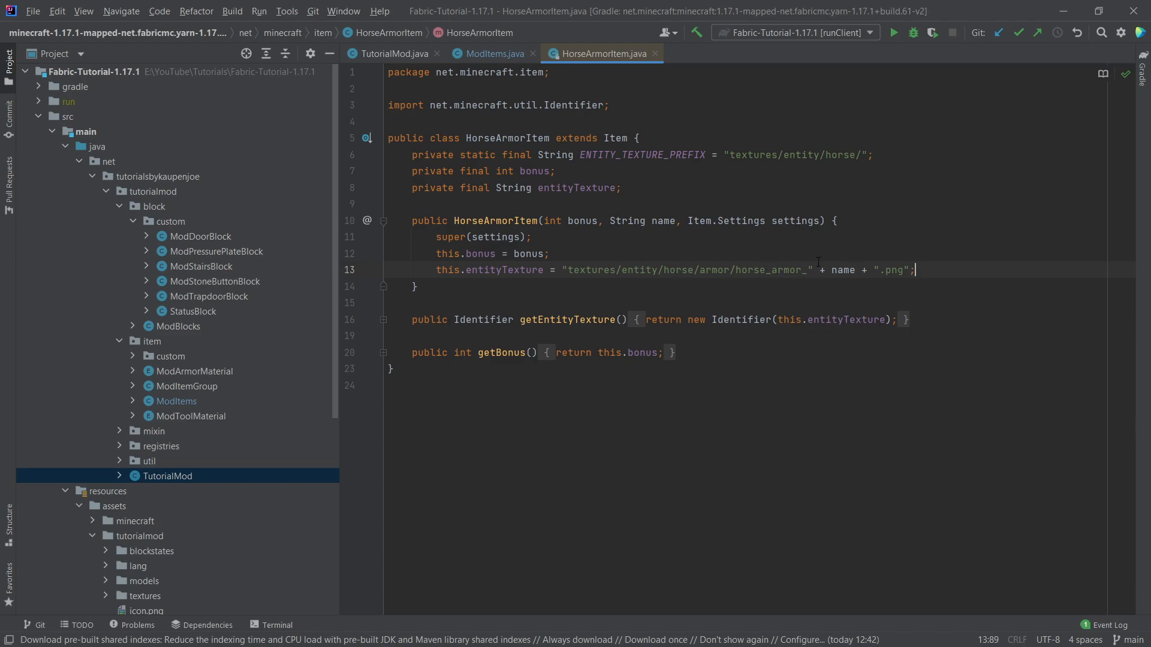
left_click(664, 221)
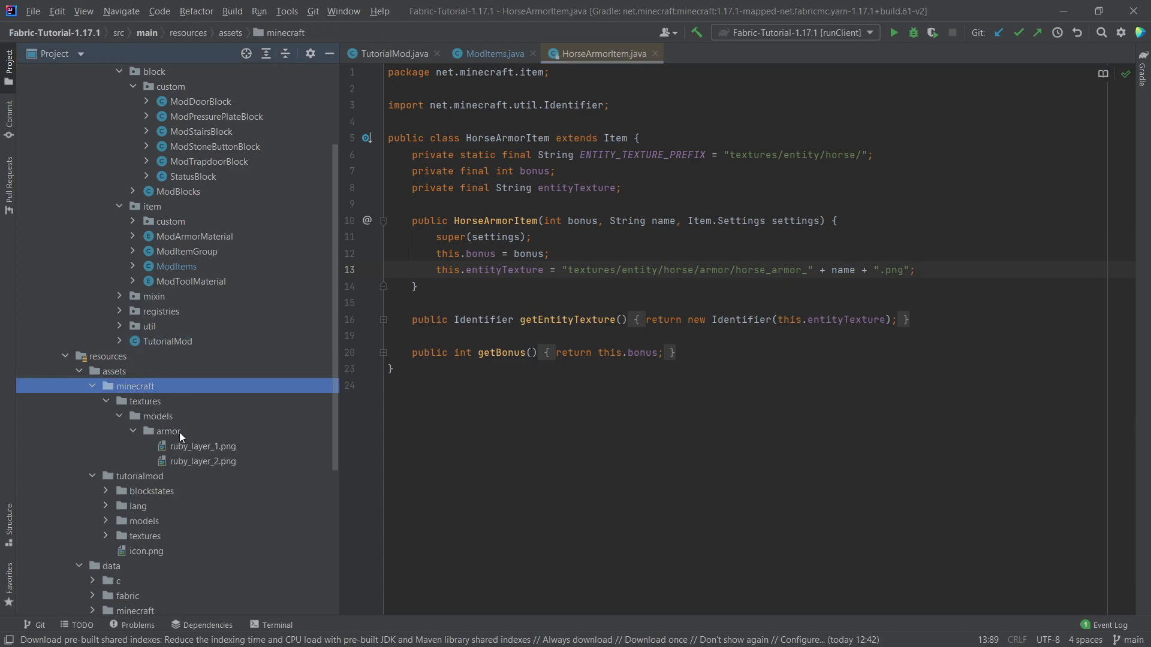
Step: Create textures/entity/horse/armor under minecraft assets and add horse_armor_ruby.png to Git
left_click(145, 402)
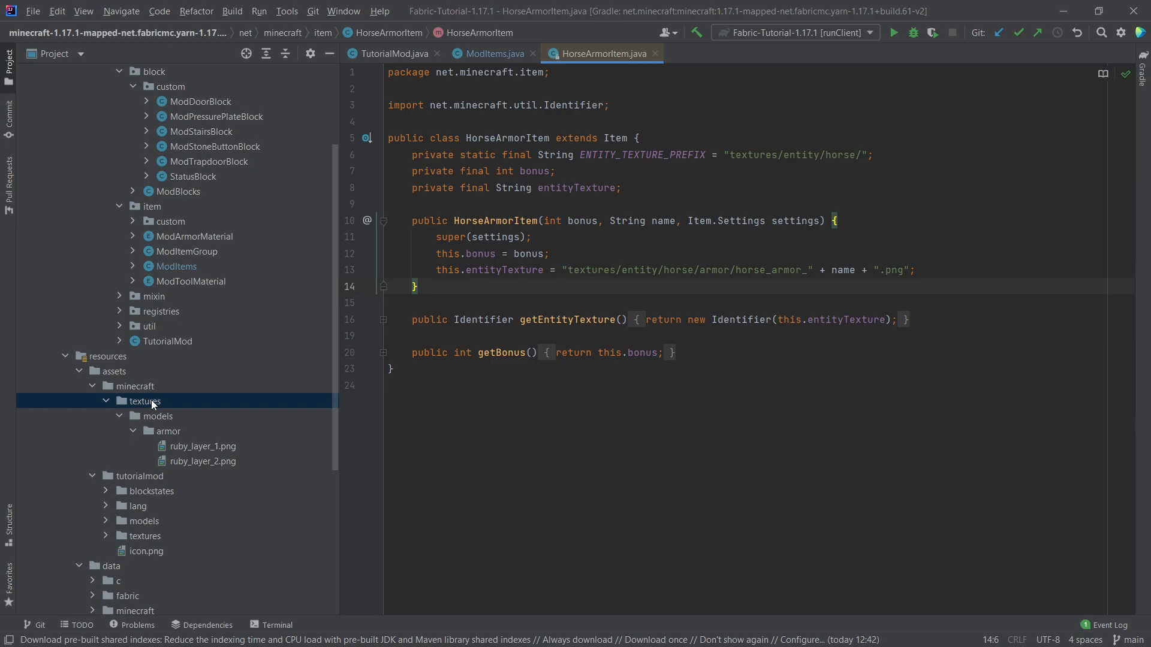
right_click(145, 401)
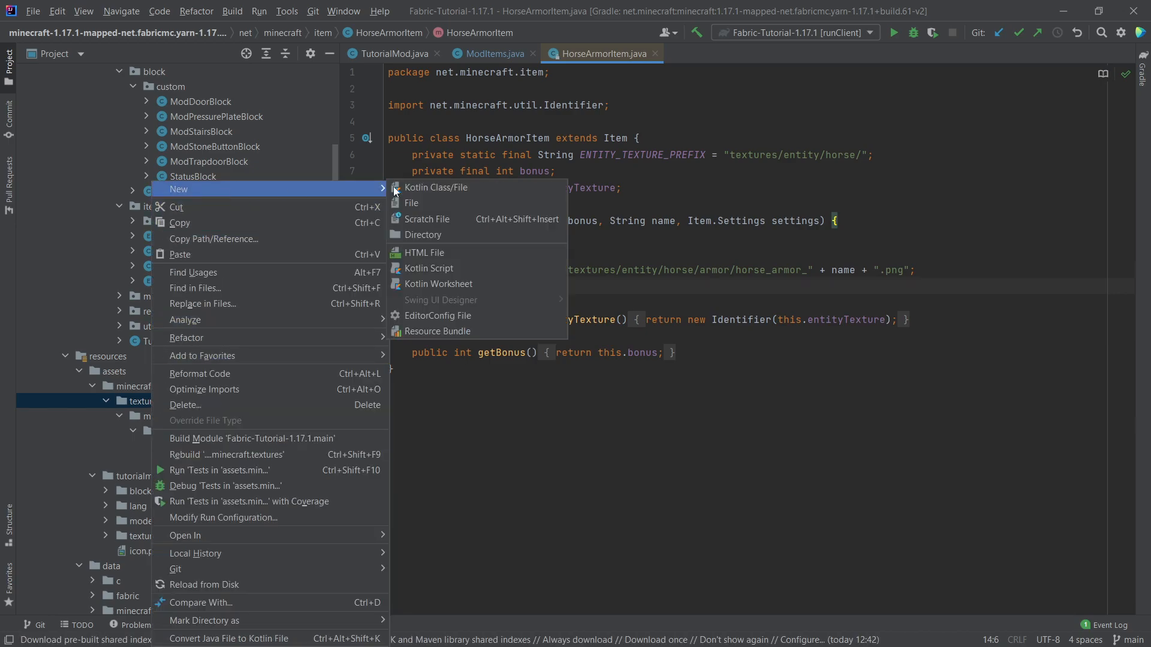
left_click(422, 235)
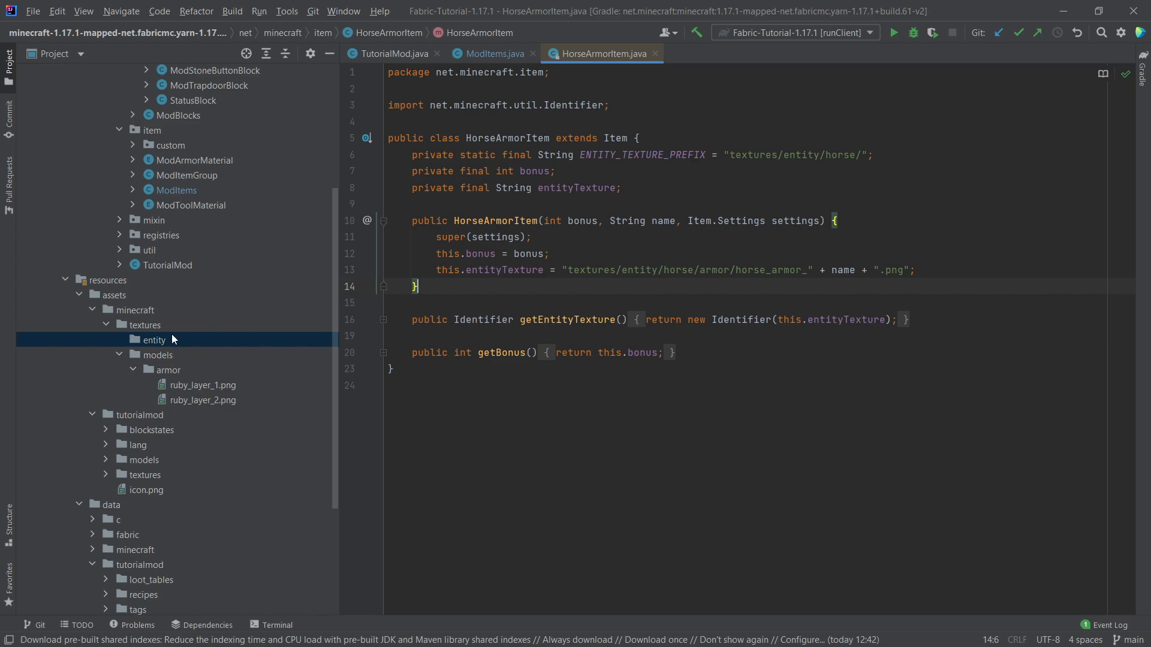
right_click(154, 340)
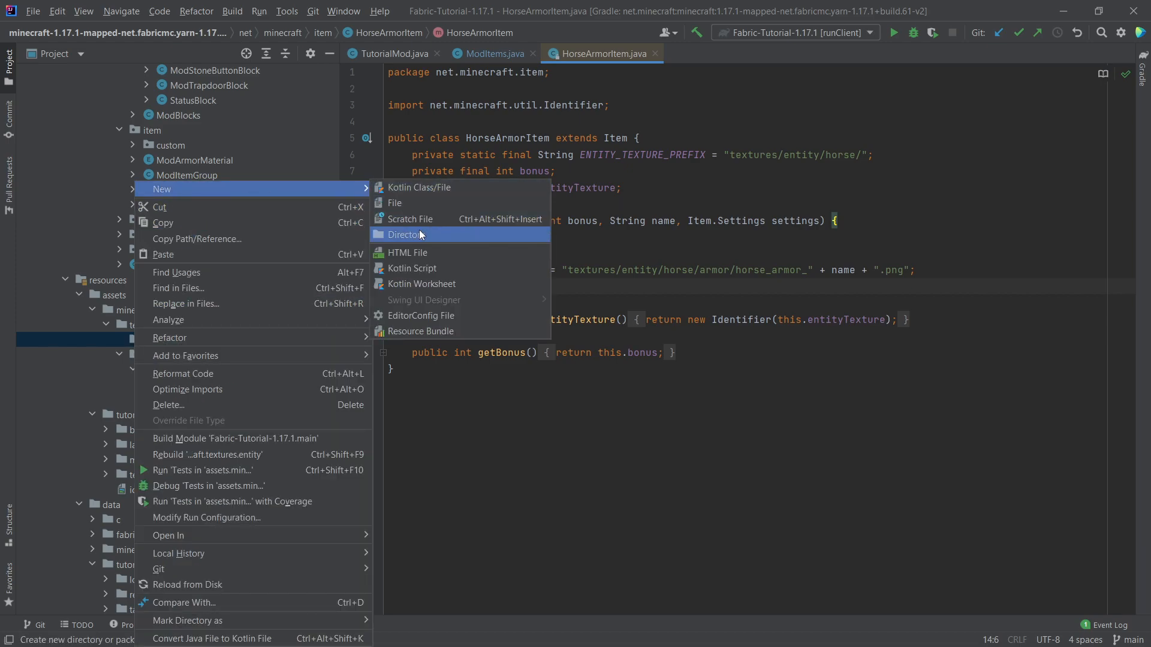
left_click(407, 234)
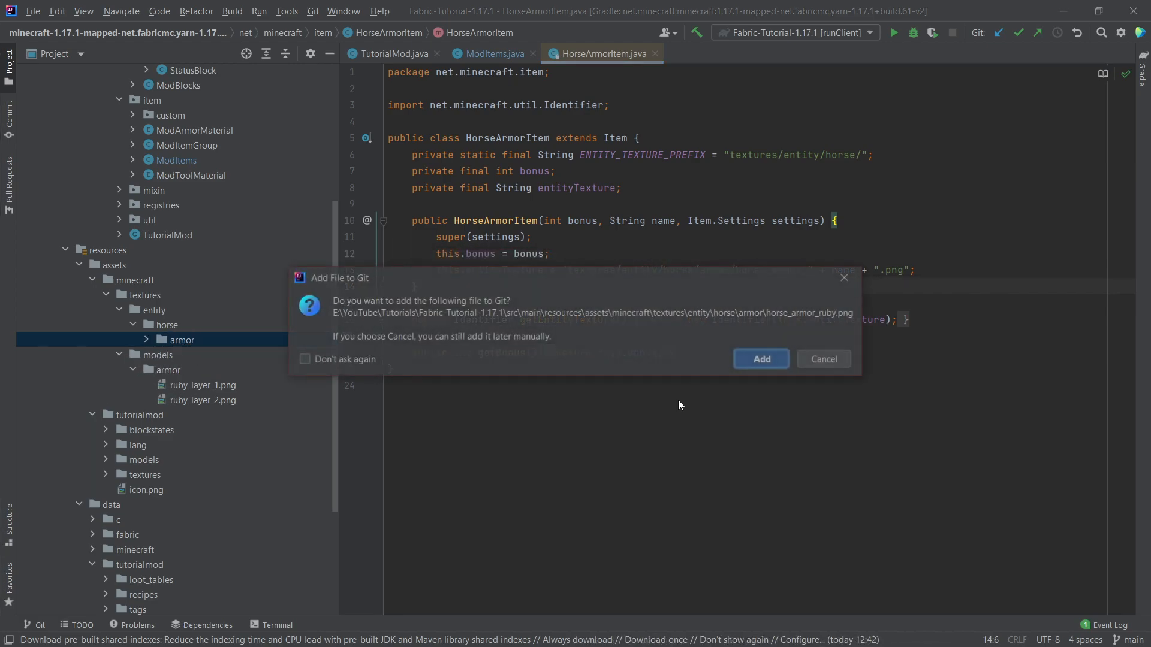
left_click(823, 359)
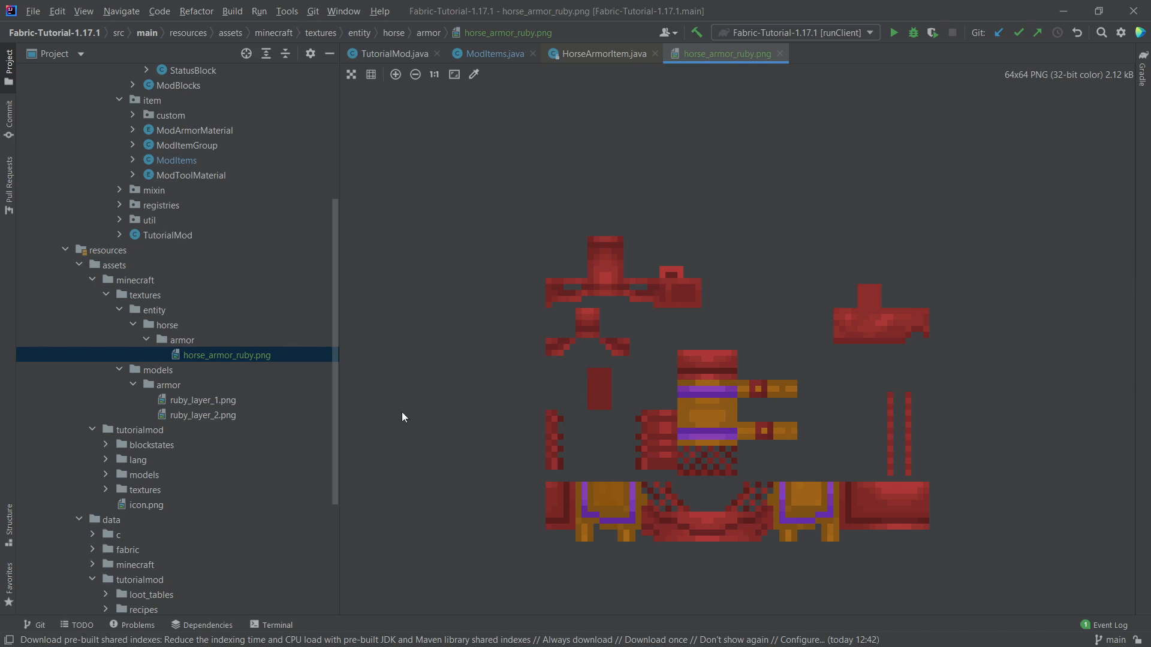
mouse_move(801, 335)
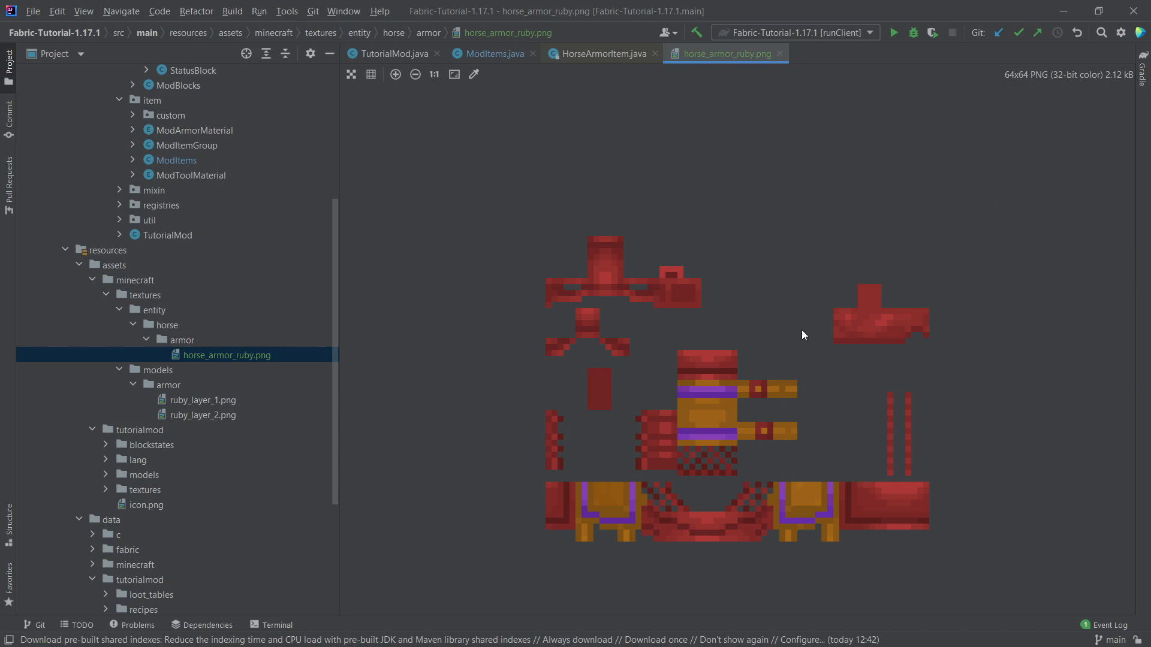
left_click(599, 53)
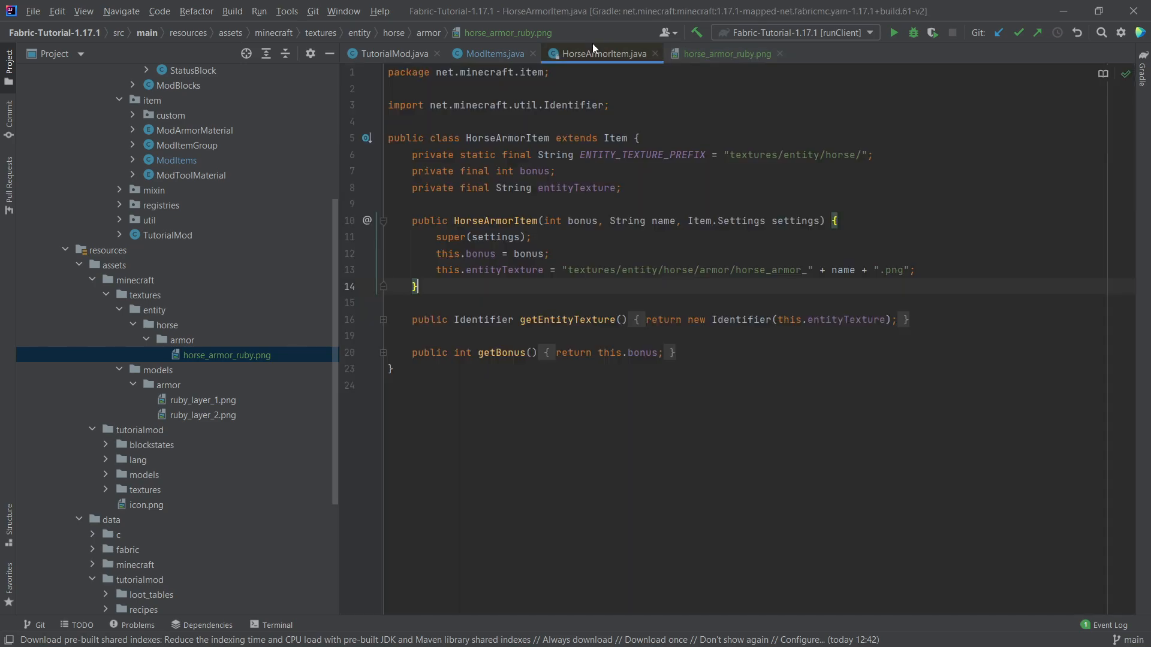
Step: Switch from HorseArmorItem.java back to the ModItems.java tab
left_click(488, 53)
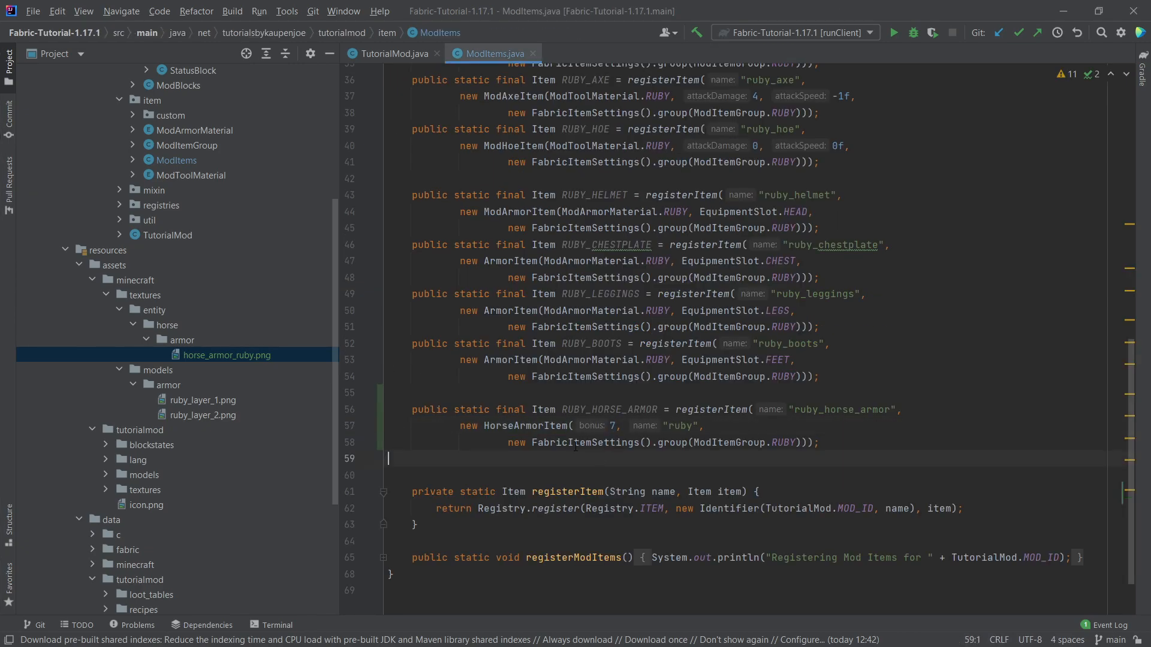
mouse_move(471, 453)
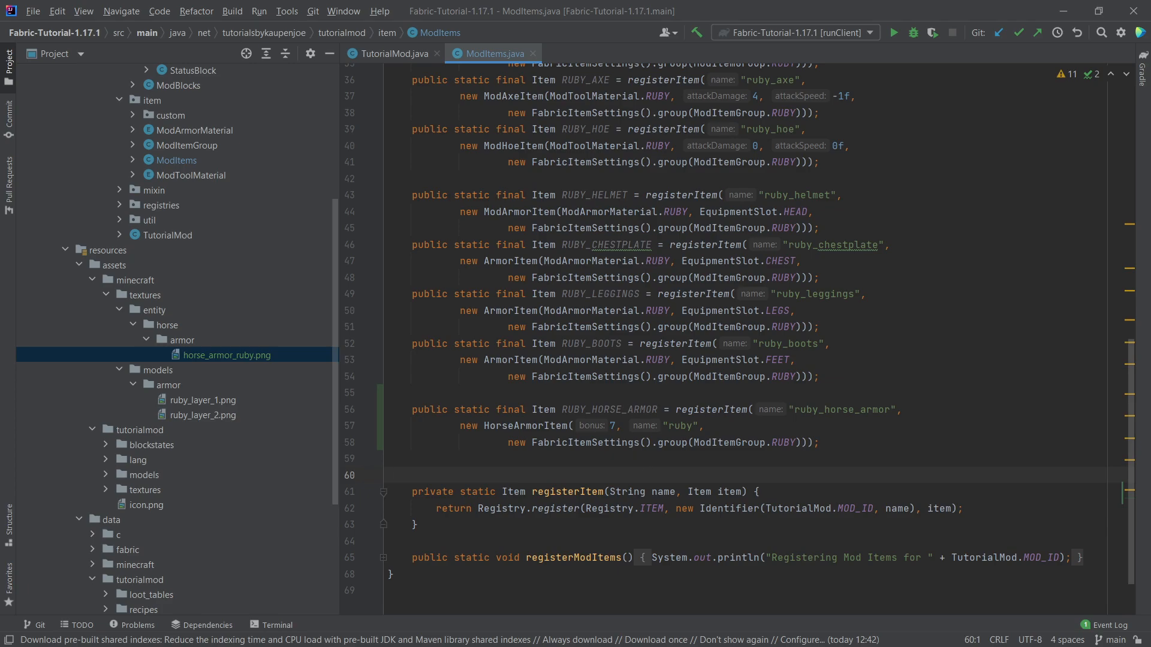
mouse_move(115, 477)
type("ruby_horse.json")
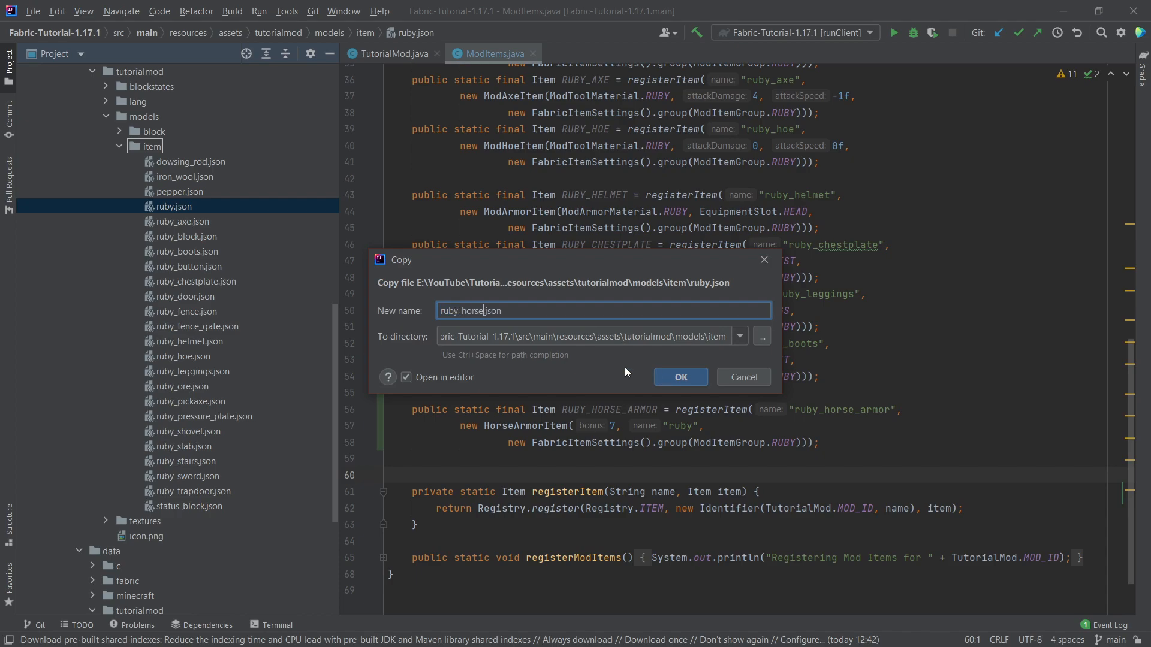
Step: Copy ruby.json to ruby_horse_armor.json using layer0 tutorialmod:item/ruby_horse_armor, and add ruby_horse_armor.png
left_click(680, 376)
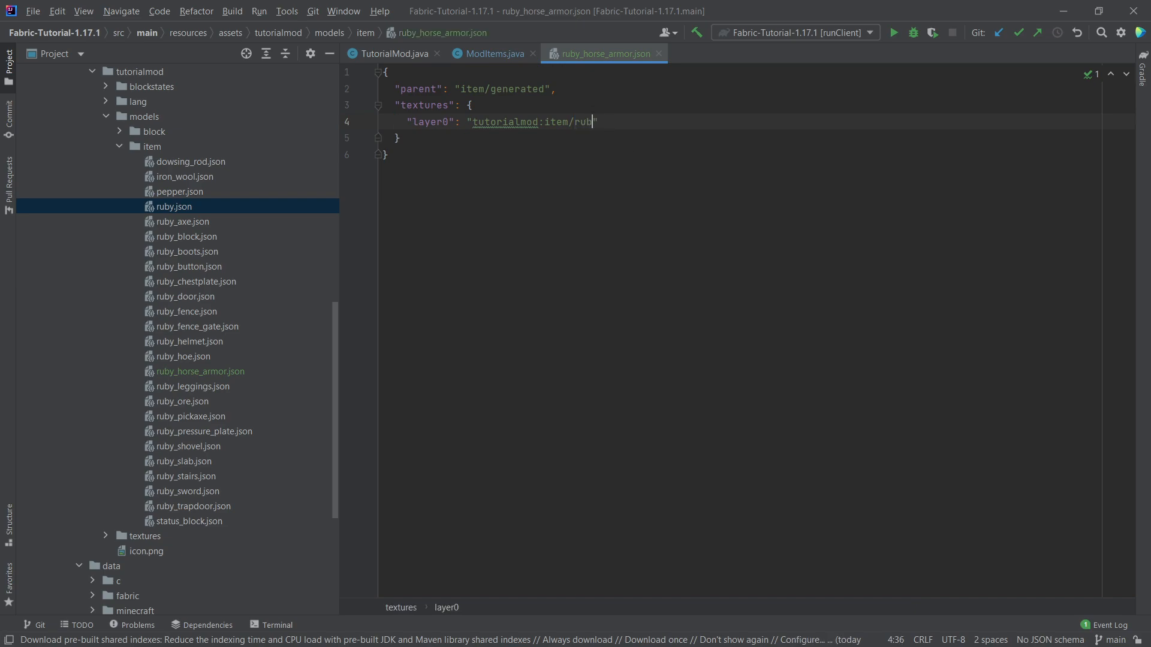
type("y_horse_armor")
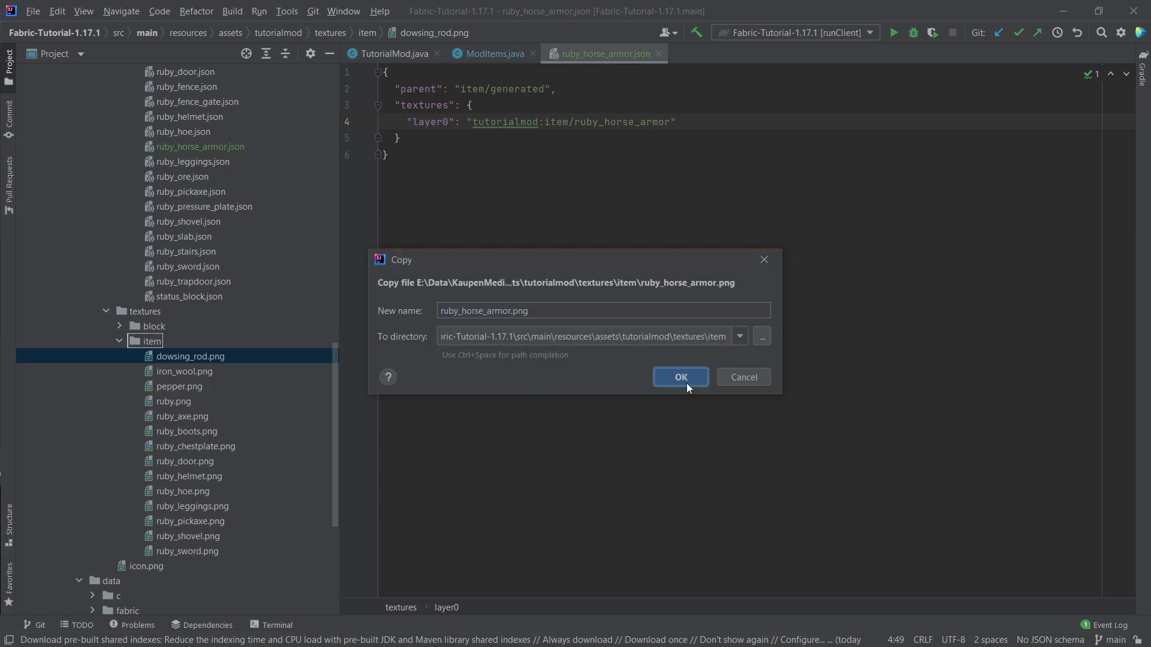
left_click(679, 377)
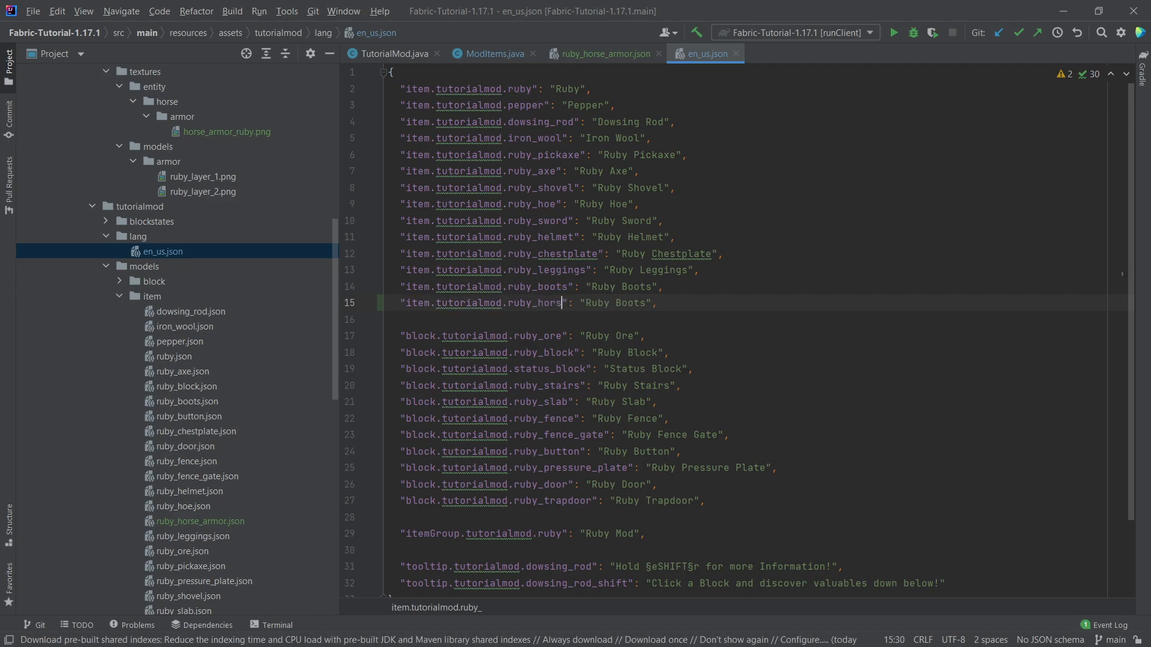
Step: Add item.tutorialmod.ruby_horse_armor as "Ruby Horse Armor" in en_us.json, then launch Minecraft
type("_armor")
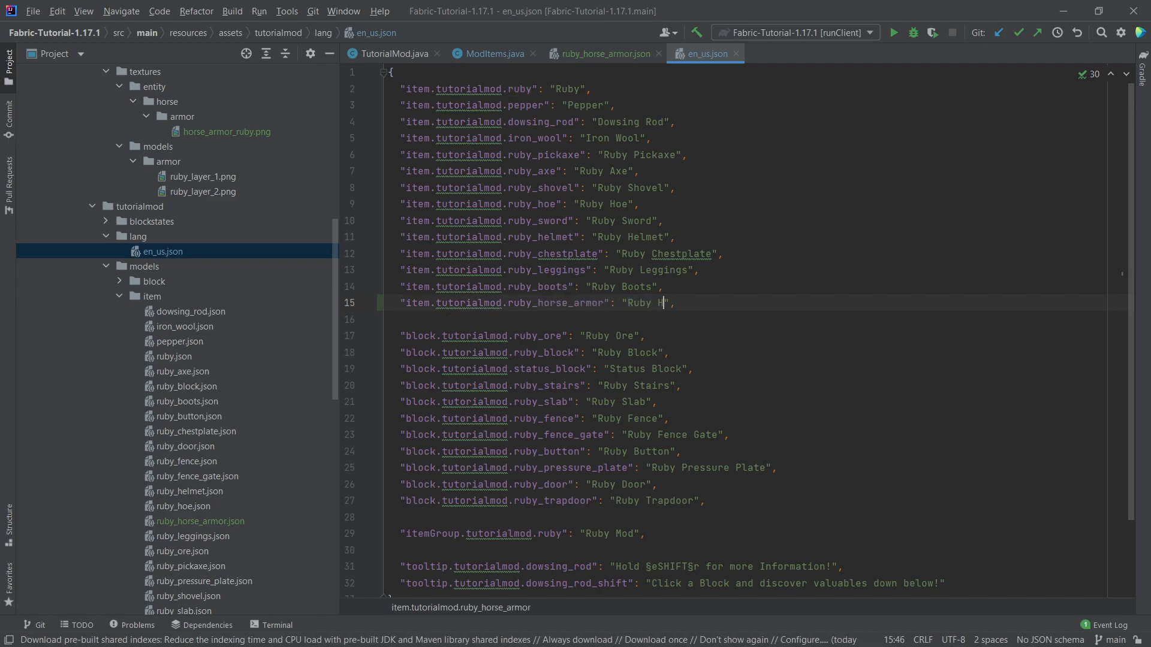
left_click(493, 53)
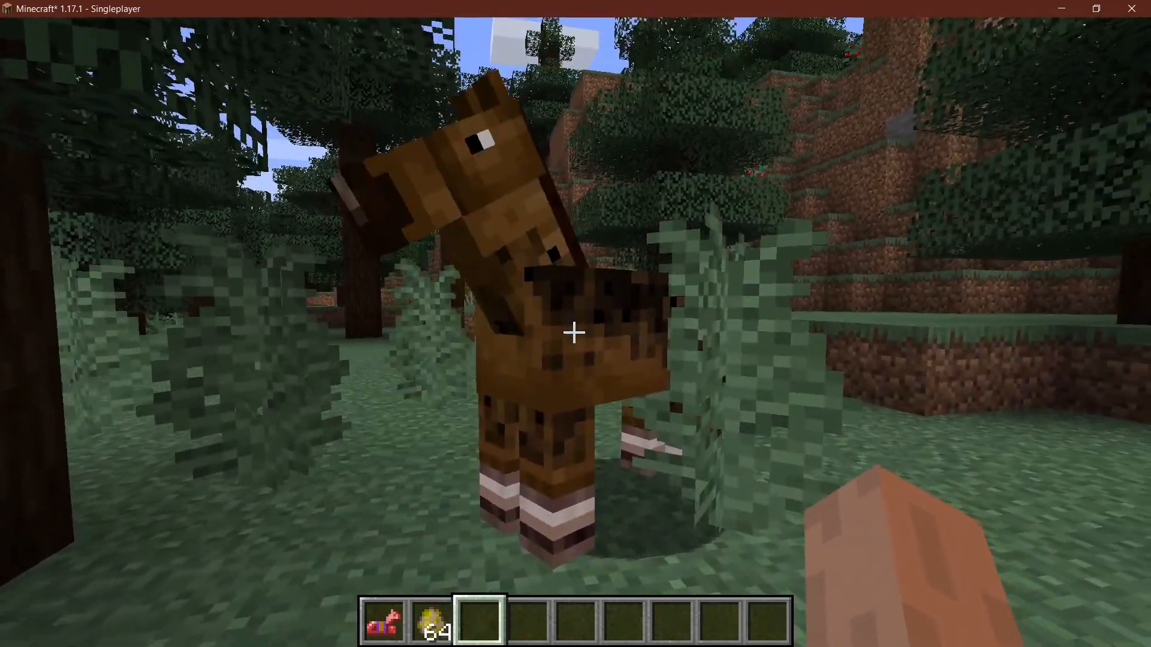
Step: Equip the ruby horse armor in the horse's inventory armor slot and close it
right_click(574, 333)
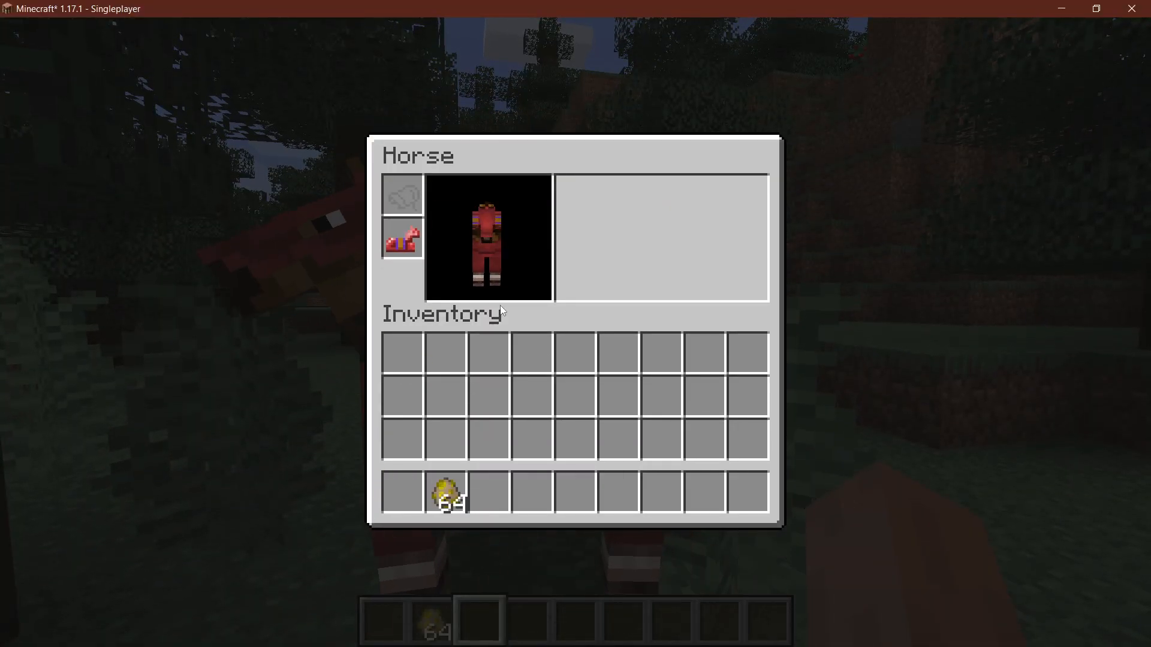
key("Escape")
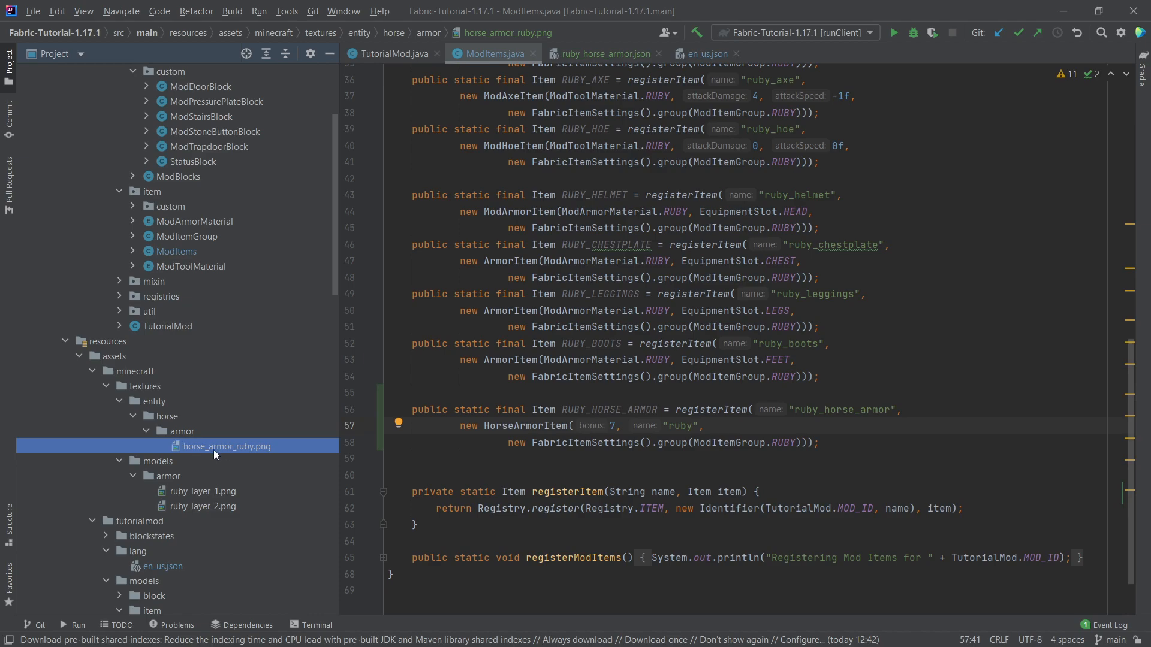
mouse_move(362, 471)
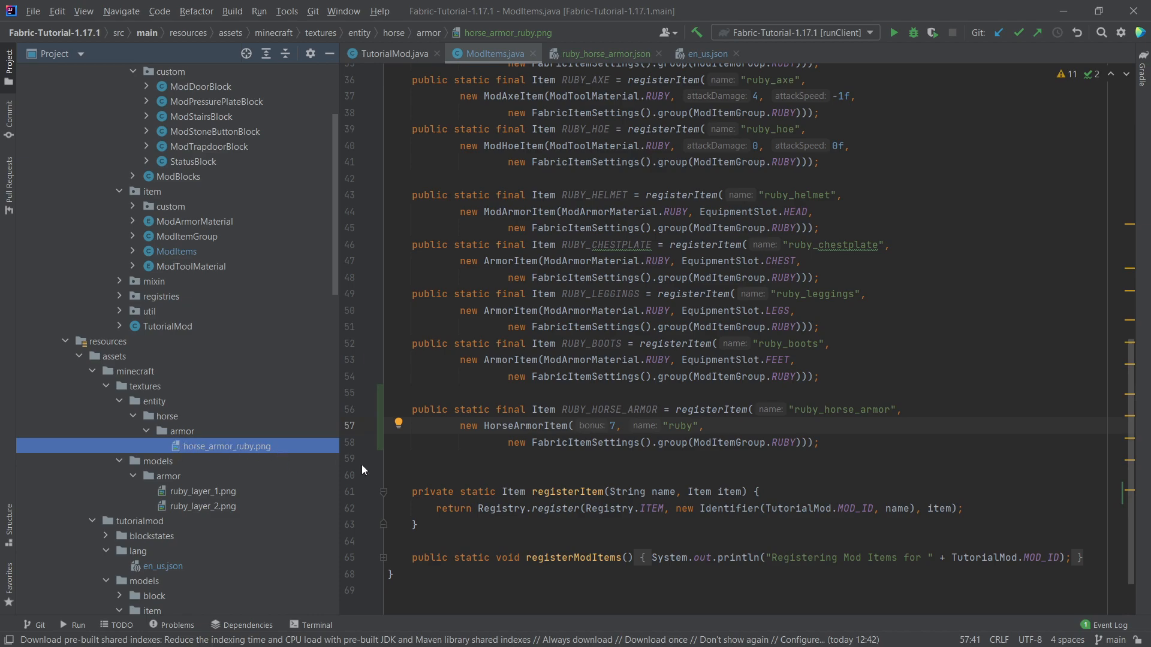